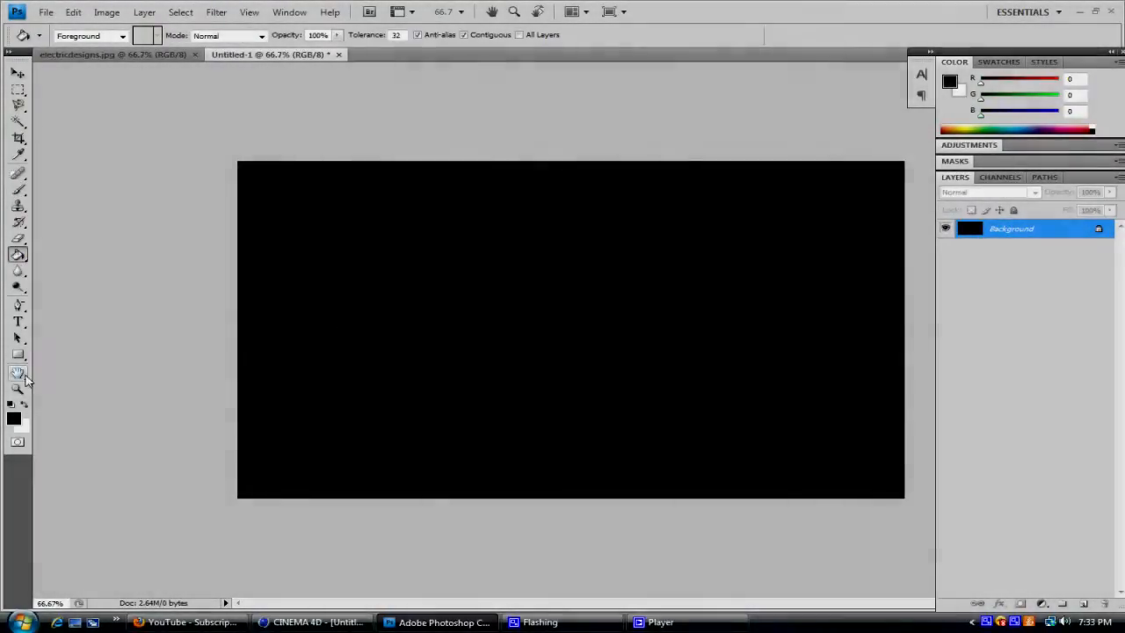
Type TWITCH at 200 pt, then DESIGNS at 75 pt below it
{"action": "left_click", "coordinate": [404, 326]}
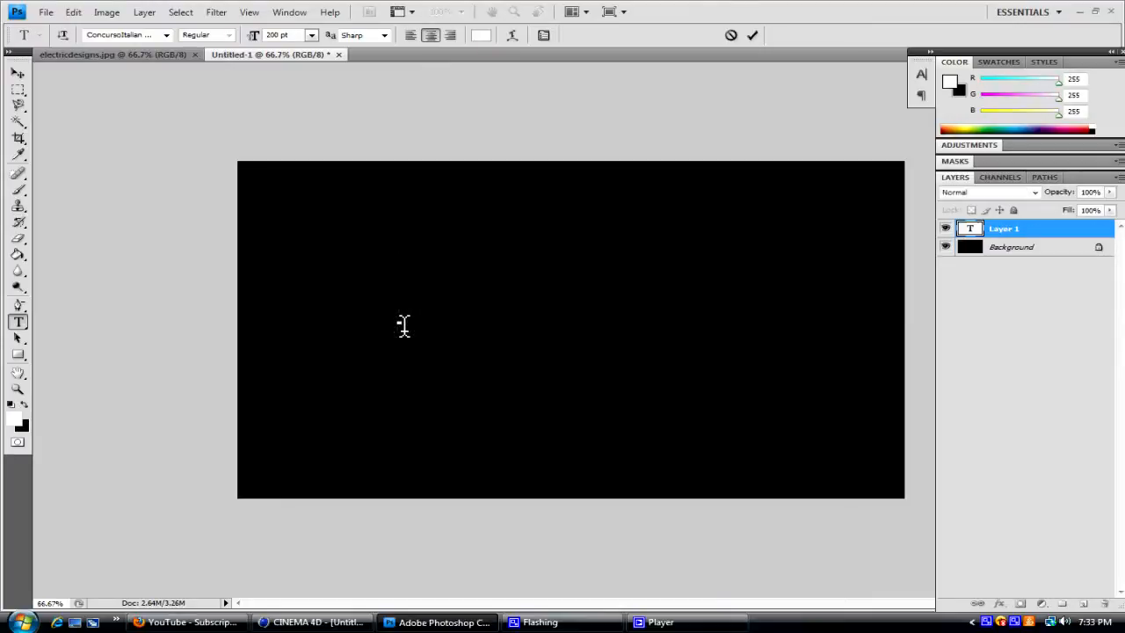
{"action": "type", "text": "TWITCH"}
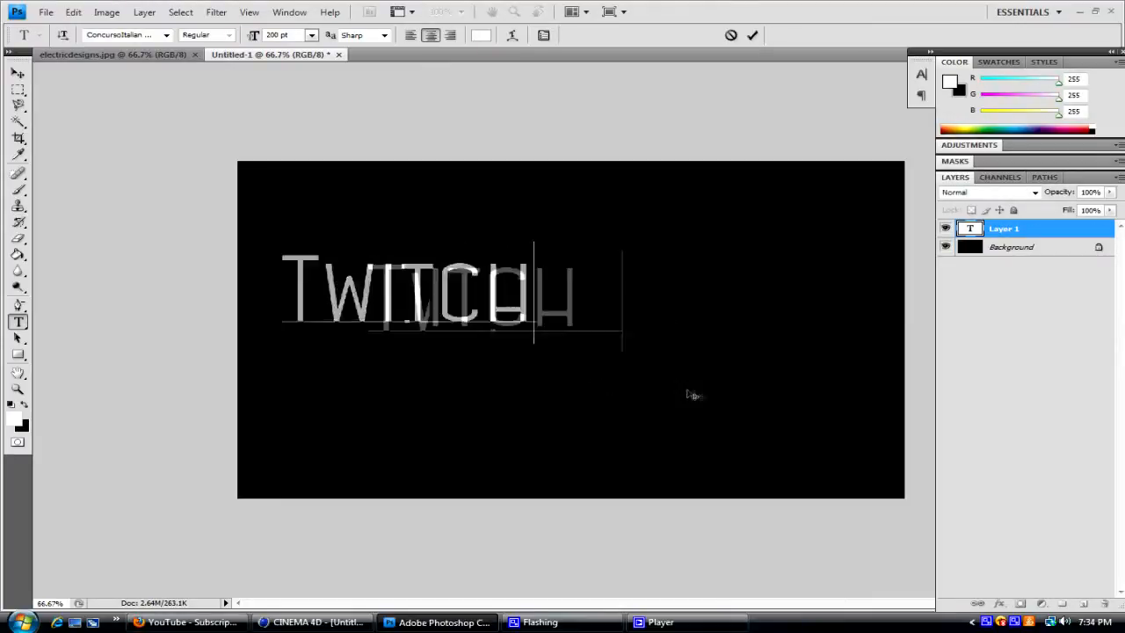
{"action": "left_click", "coordinate": [751, 36]}
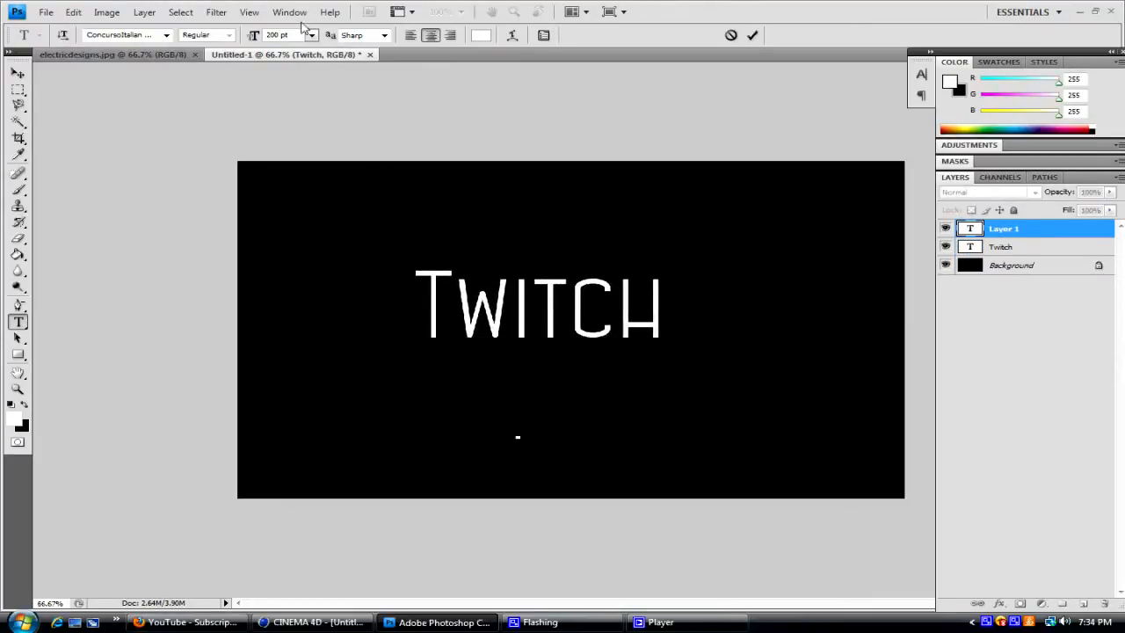
{"action": "type", "text": "DESING"}
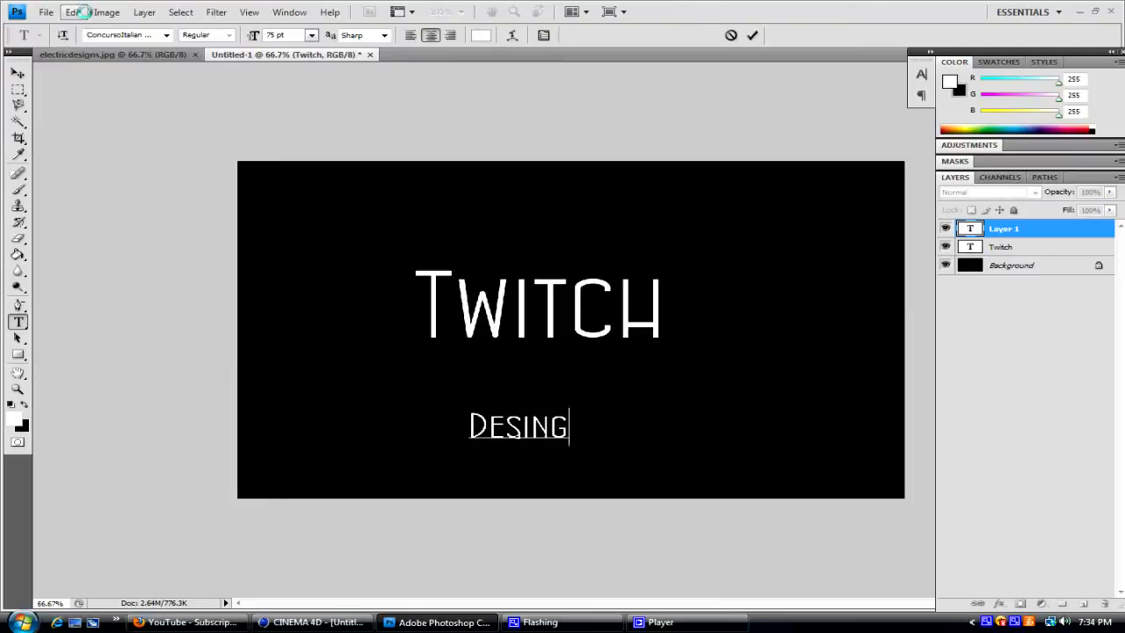
{"action": "type", "text": "S"}
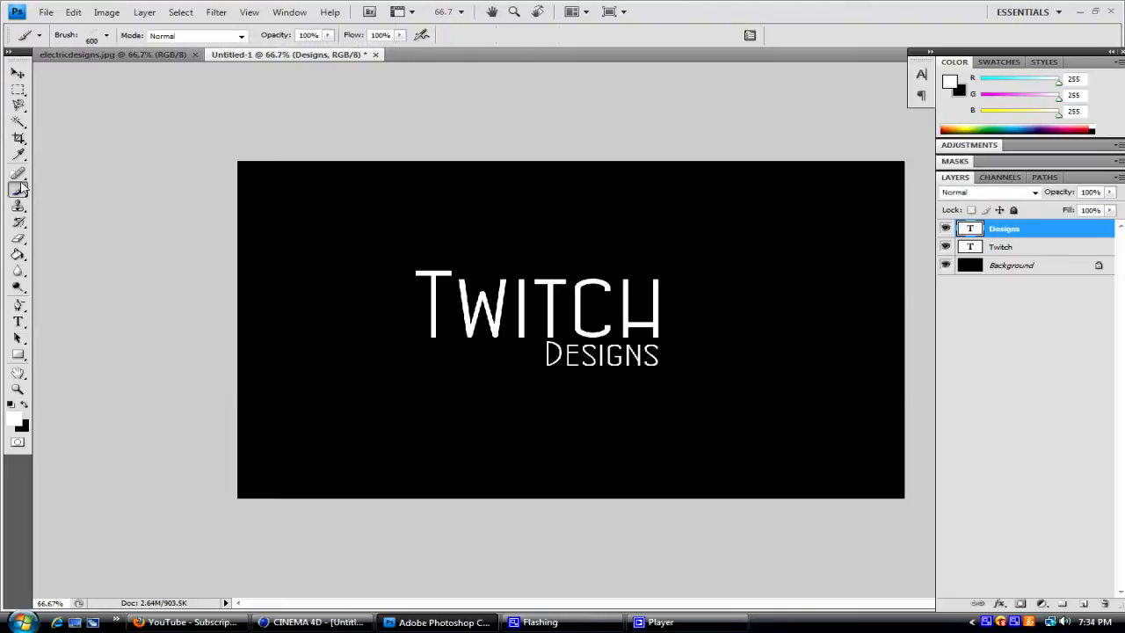
On a new layer, brush a big soft white glow behind the text and two small orbs
{"action": "left_click", "coordinate": [106, 35]}
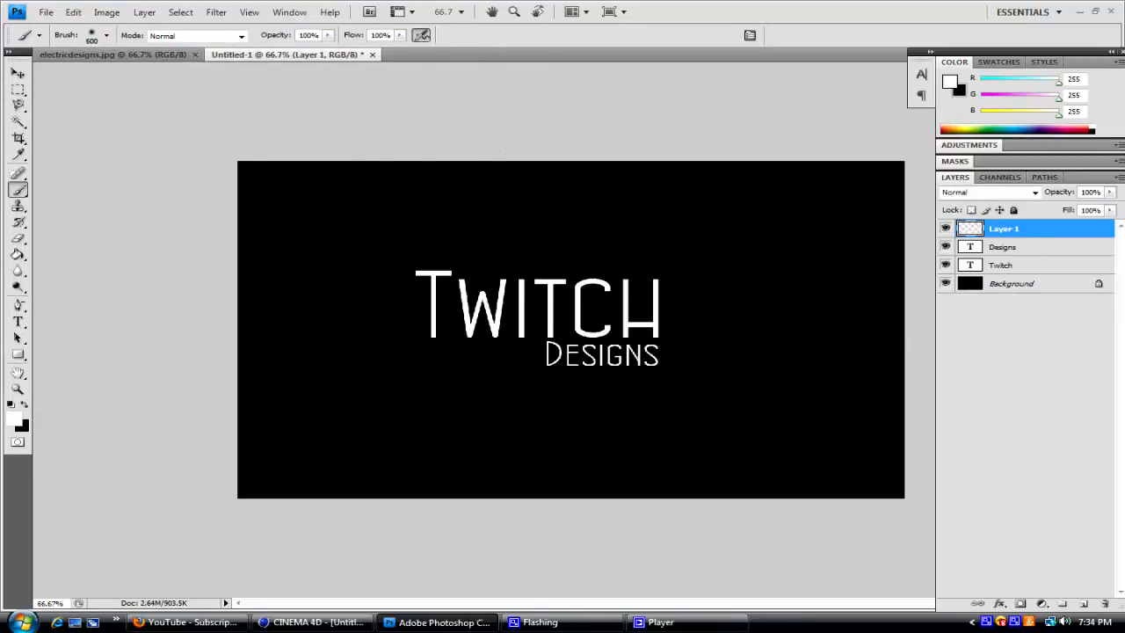
{"action": "left_click", "coordinate": [569, 347]}
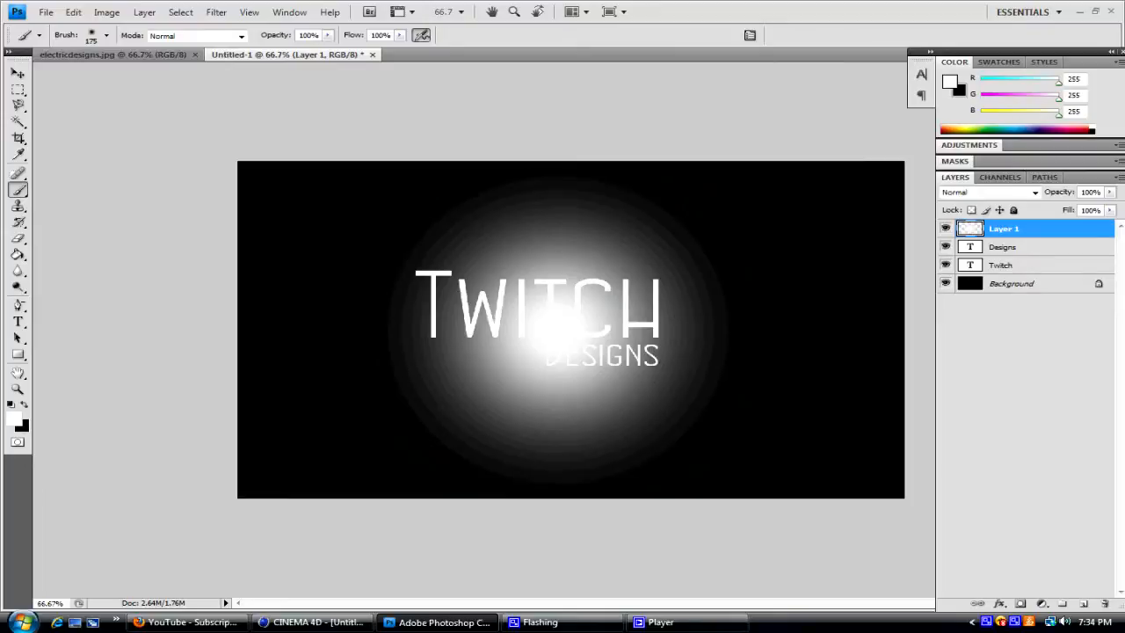
{"action": "left_click", "coordinate": [409, 387]}
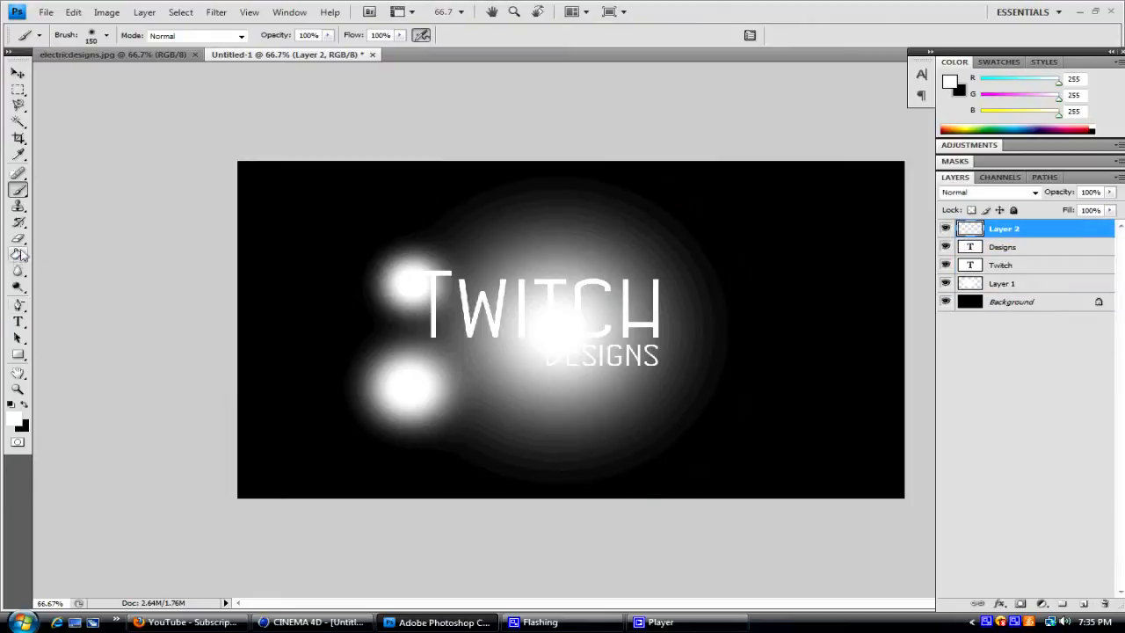
Fill the new top layer with blue using the Paint Bucket
{"action": "left_click", "coordinate": [12, 418]}
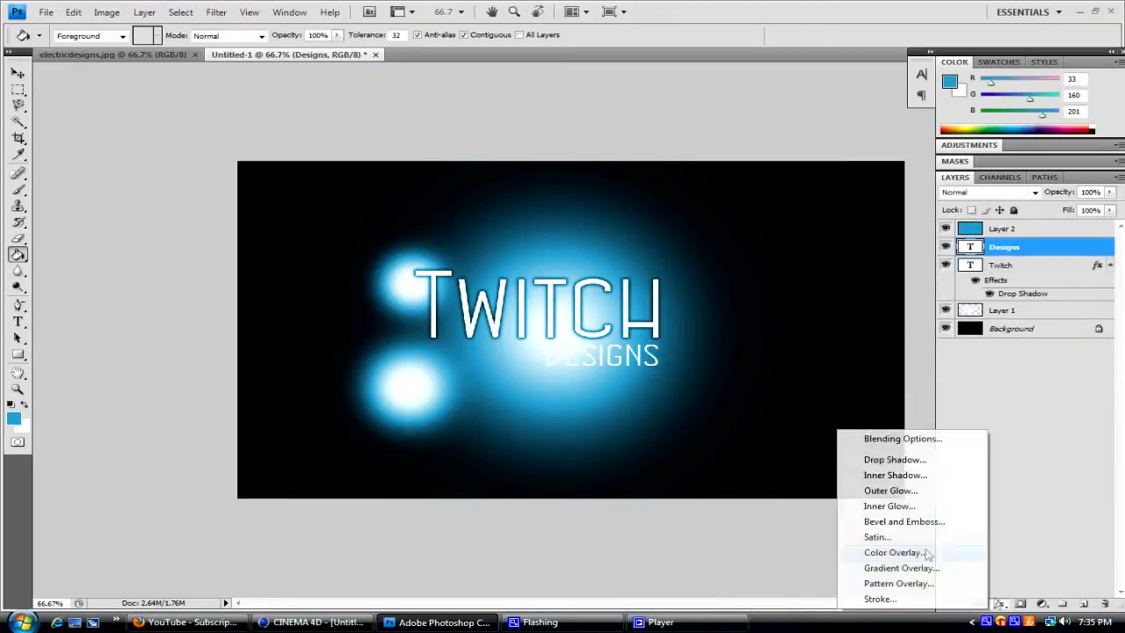
Add a drop shadow to DESIGNS and draw a thin full-width styled rectangle bar
{"action": "left_click", "coordinate": [894, 458]}
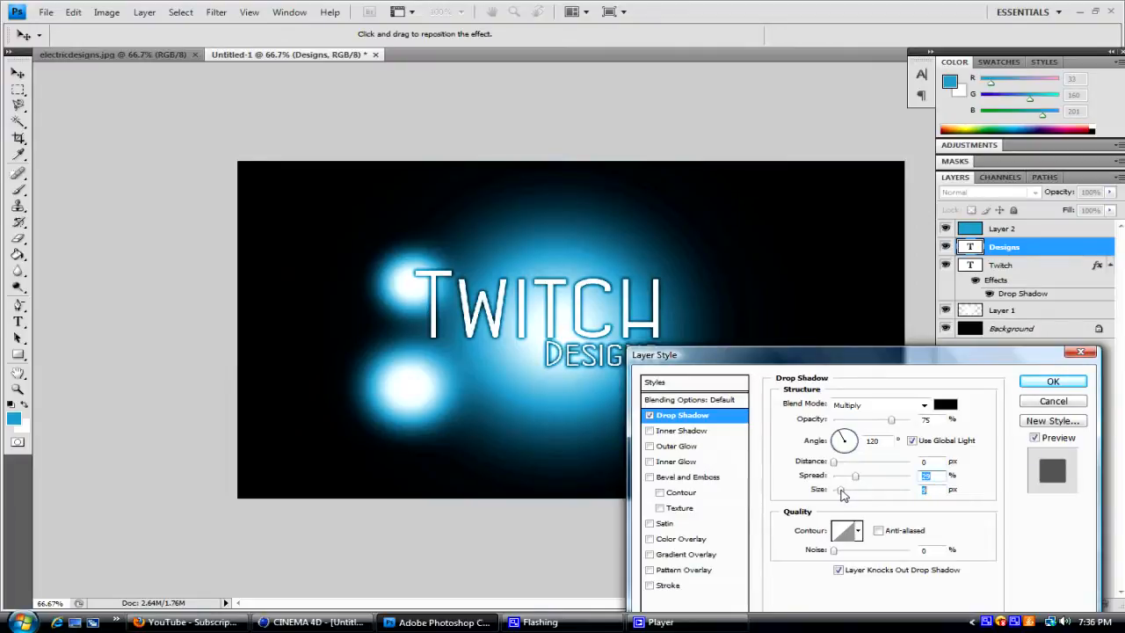
{"action": "left_click", "coordinate": [1052, 380]}
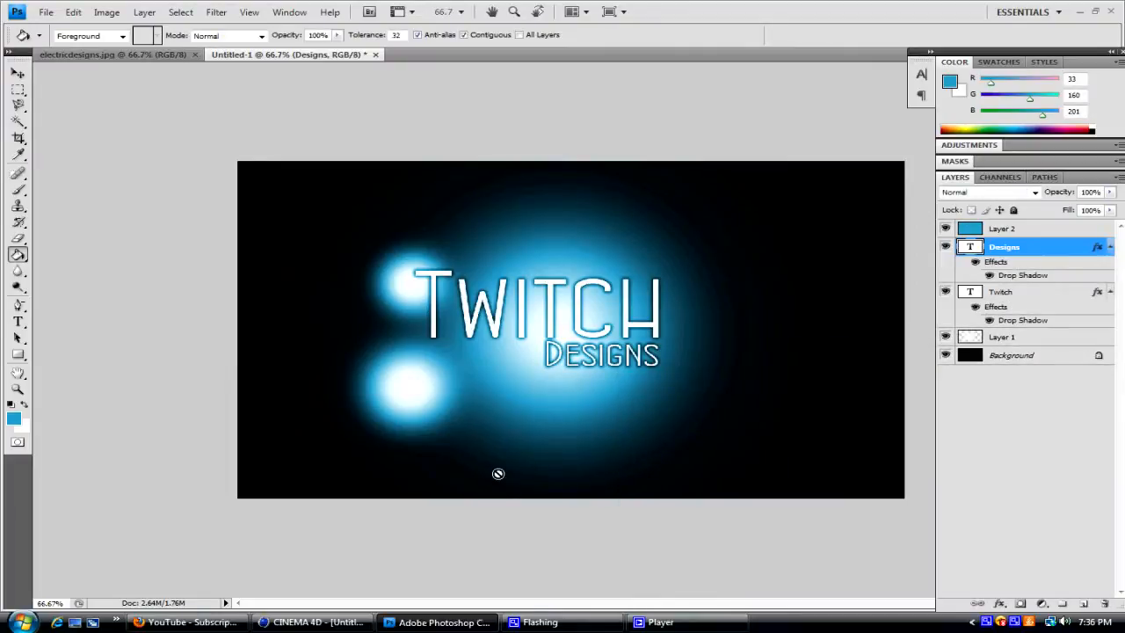
{"action": "left_click", "coordinate": [18, 354]}
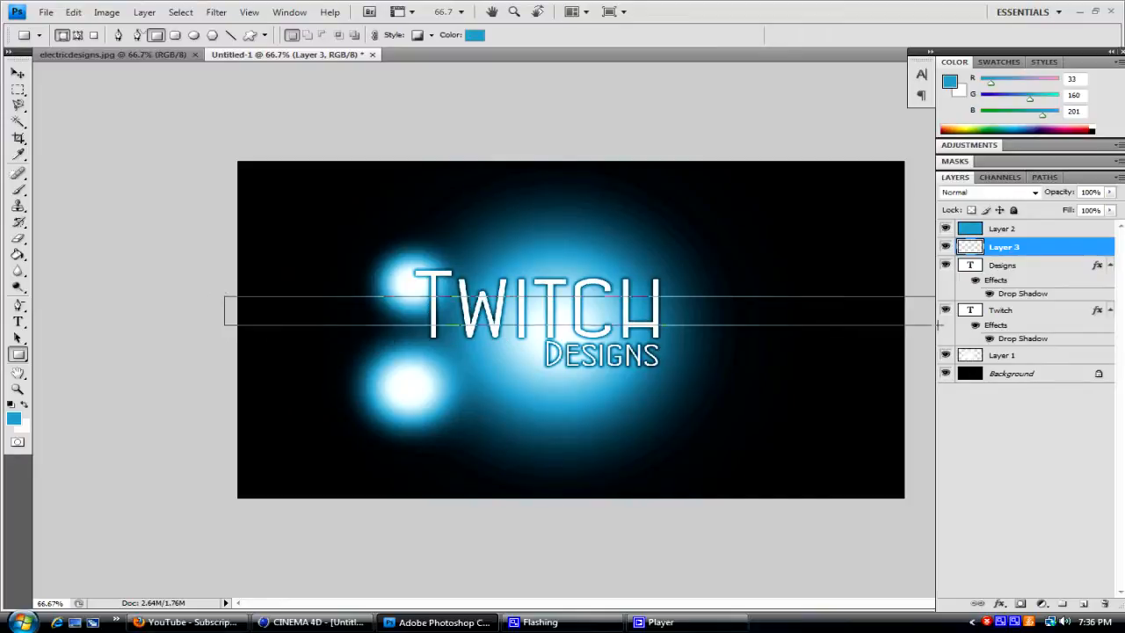
{"action": "right_click", "coordinate": [1040, 246]}
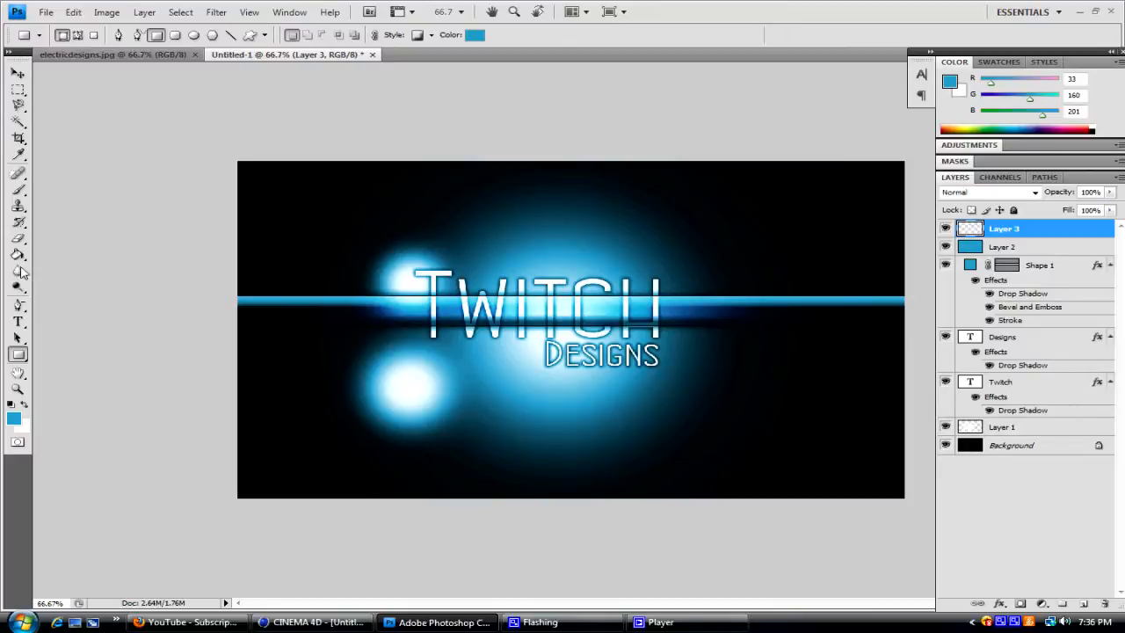
{"action": "left_click", "coordinate": [216, 12]}
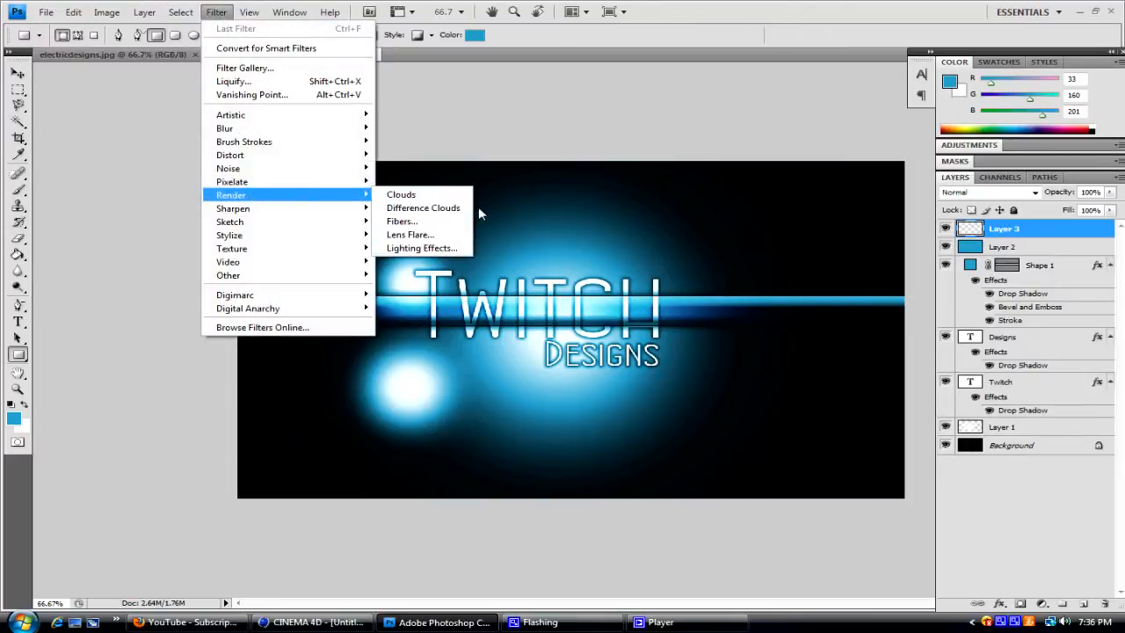
Render Clouds on the layer and set its blend mode to Overlay after trying Soft Light
{"action": "left_click", "coordinate": [401, 194]}
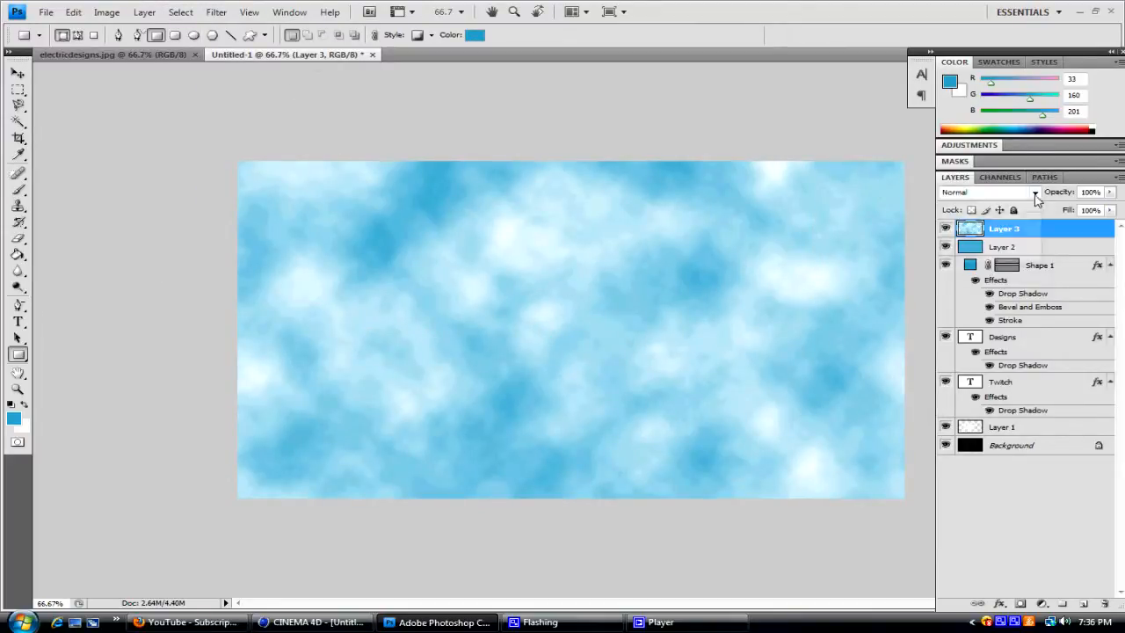
{"action": "left_click", "coordinate": [982, 191]}
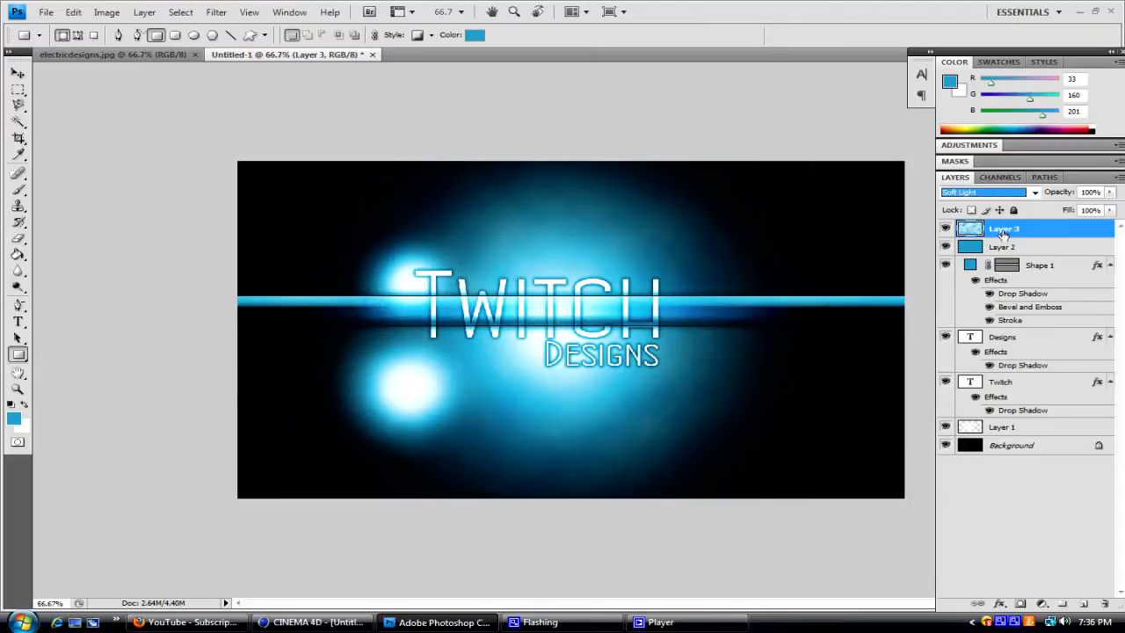
{"action": "left_click", "coordinate": [982, 191]}
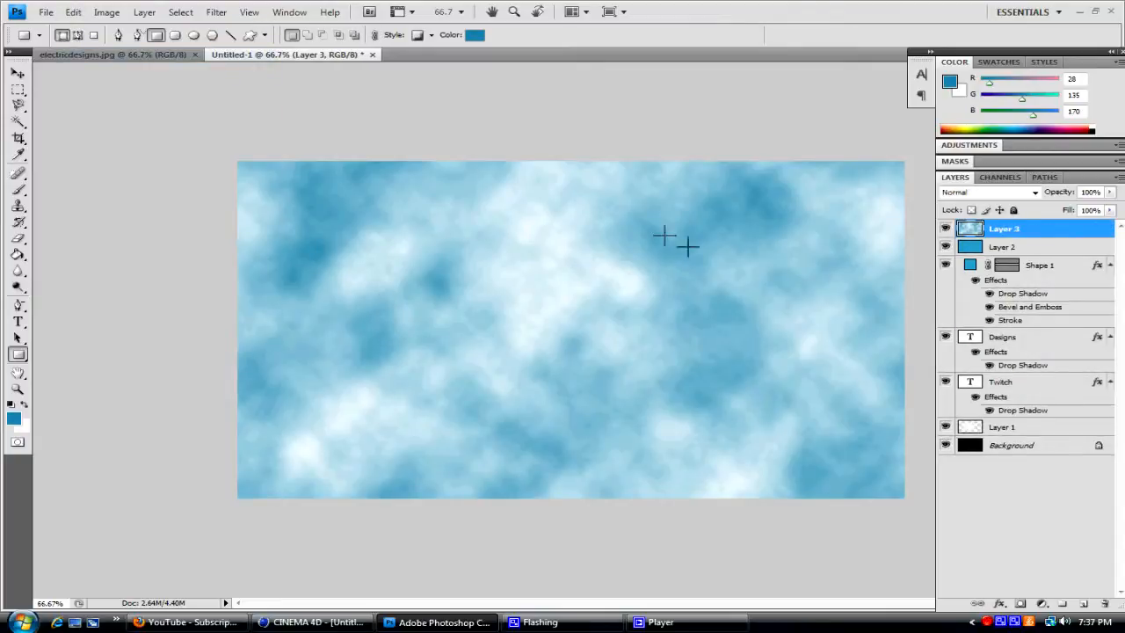
{"action": "left_click", "coordinate": [984, 192]}
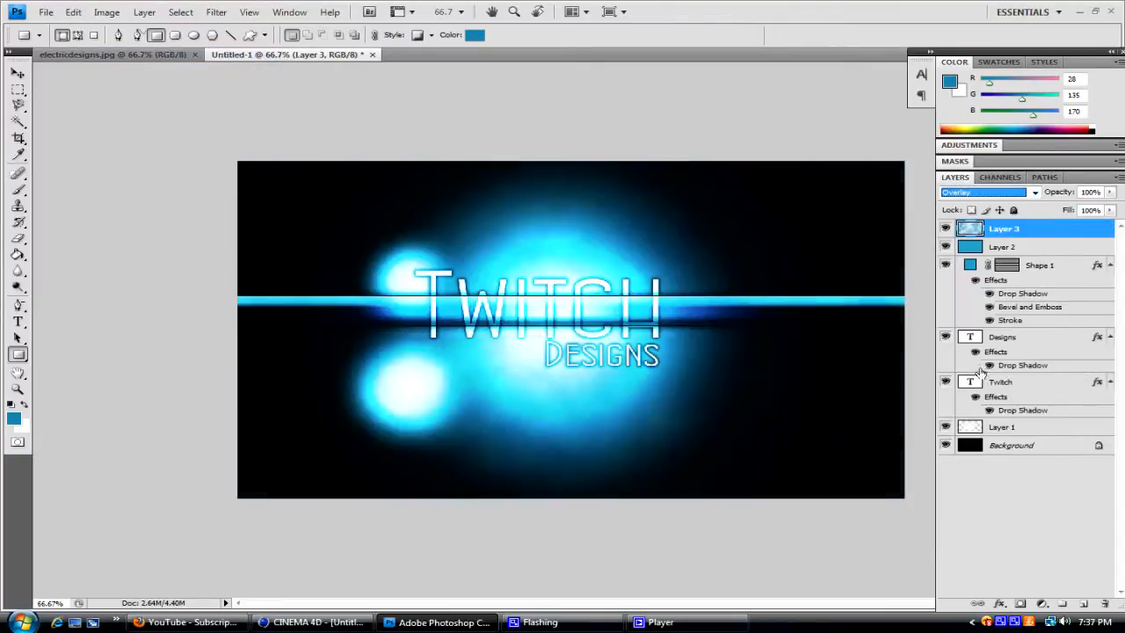
Stamp white lightning brushes across the canvas on a new layer
{"action": "left_click", "coordinate": [984, 192]}
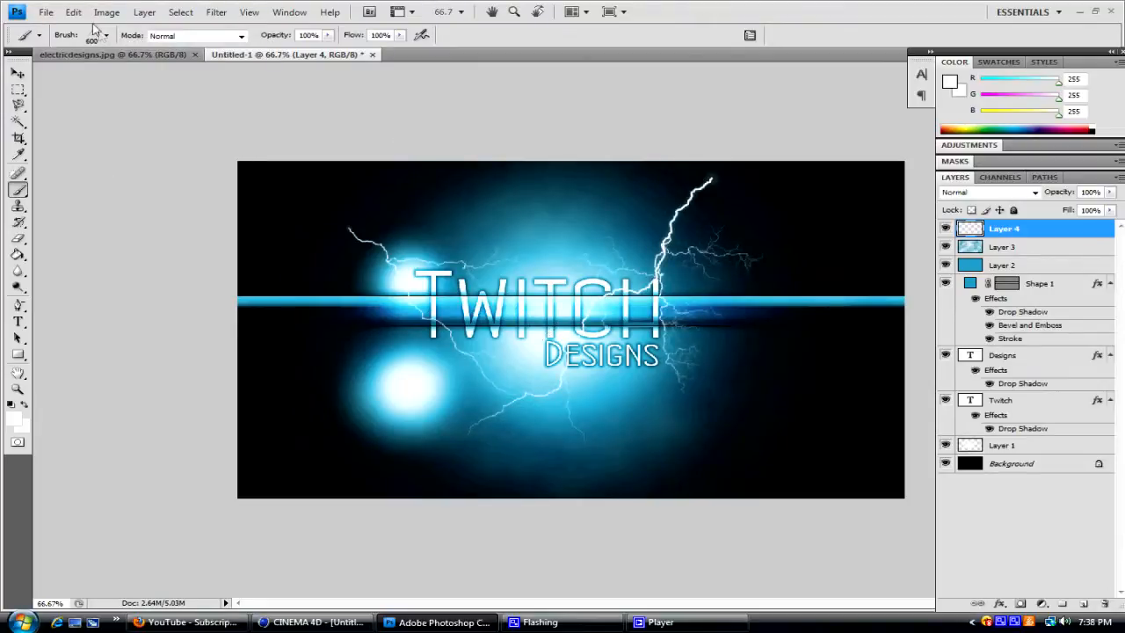
{"action": "left_click", "coordinate": [107, 36]}
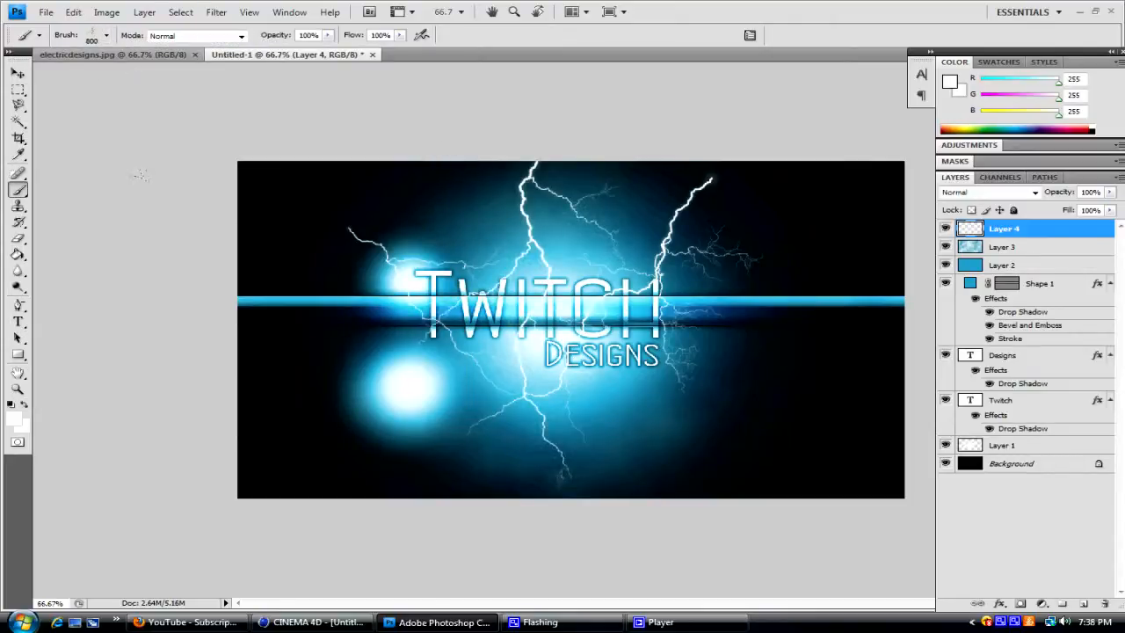
Stamp another lightning bolt near the top and set Layer 4 to Soft Light
{"action": "left_click", "coordinate": [106, 35]}
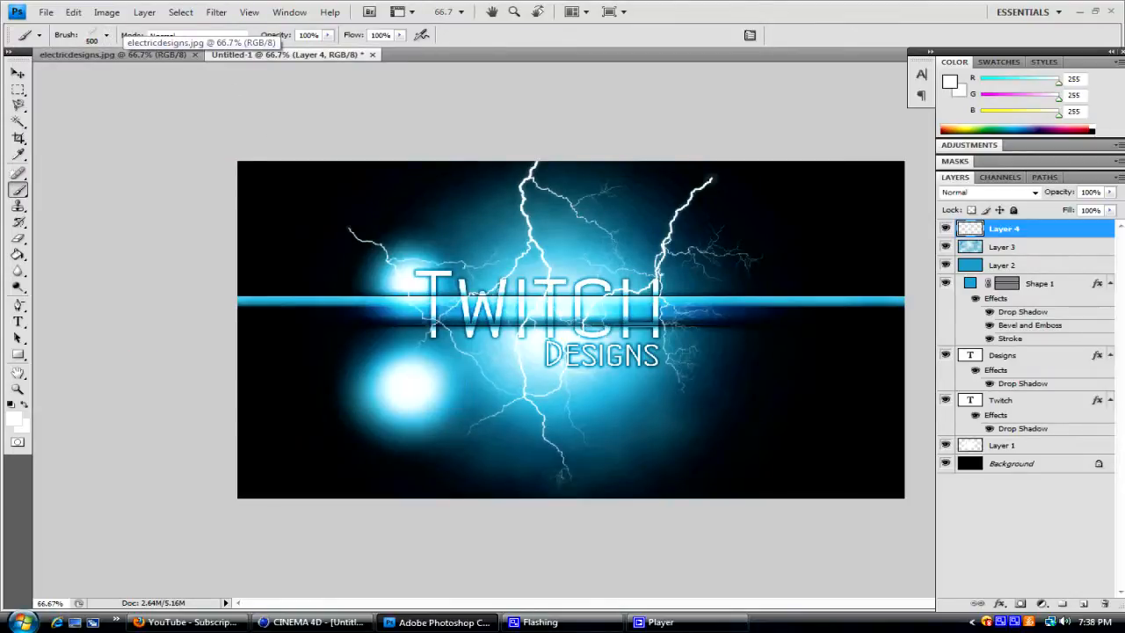
{"action": "left_click", "coordinate": [984, 191]}
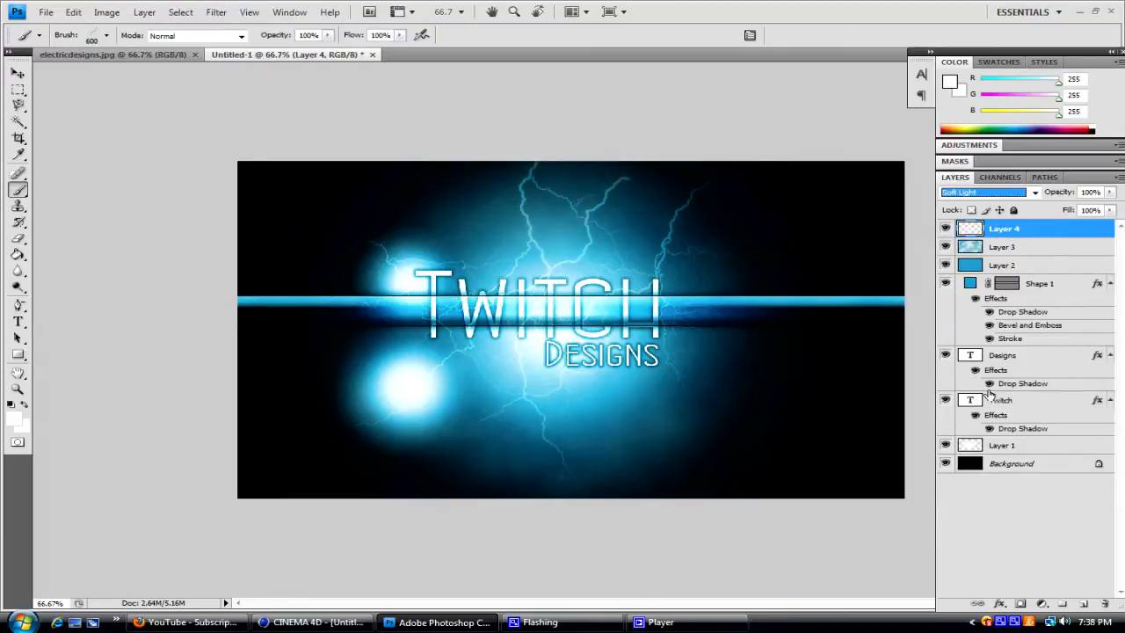
{"action": "left_click", "coordinate": [1097, 621]}
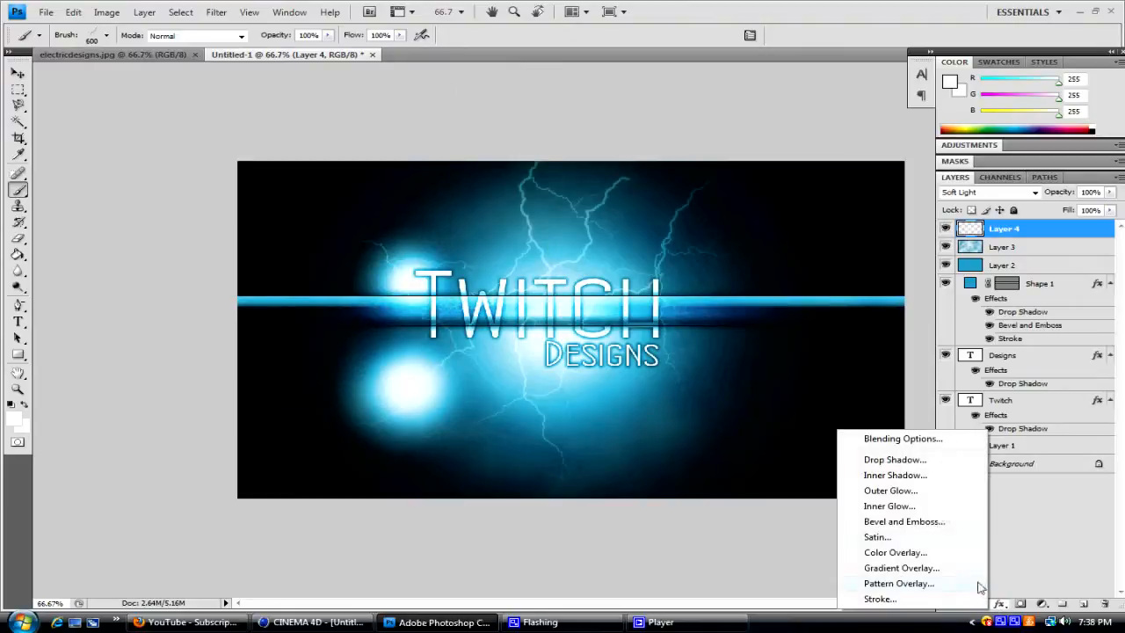
Give Layer 4 a drop shadow and move it below the Twitch layer
{"action": "left_click", "coordinate": [895, 458]}
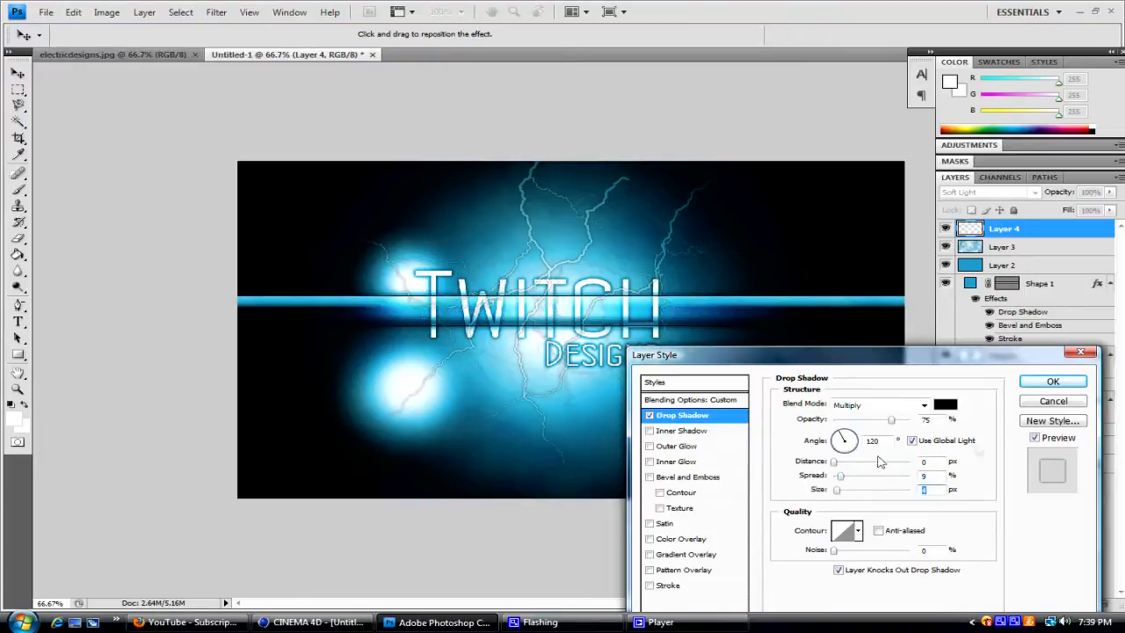
{"action": "left_click", "coordinate": [1052, 380]}
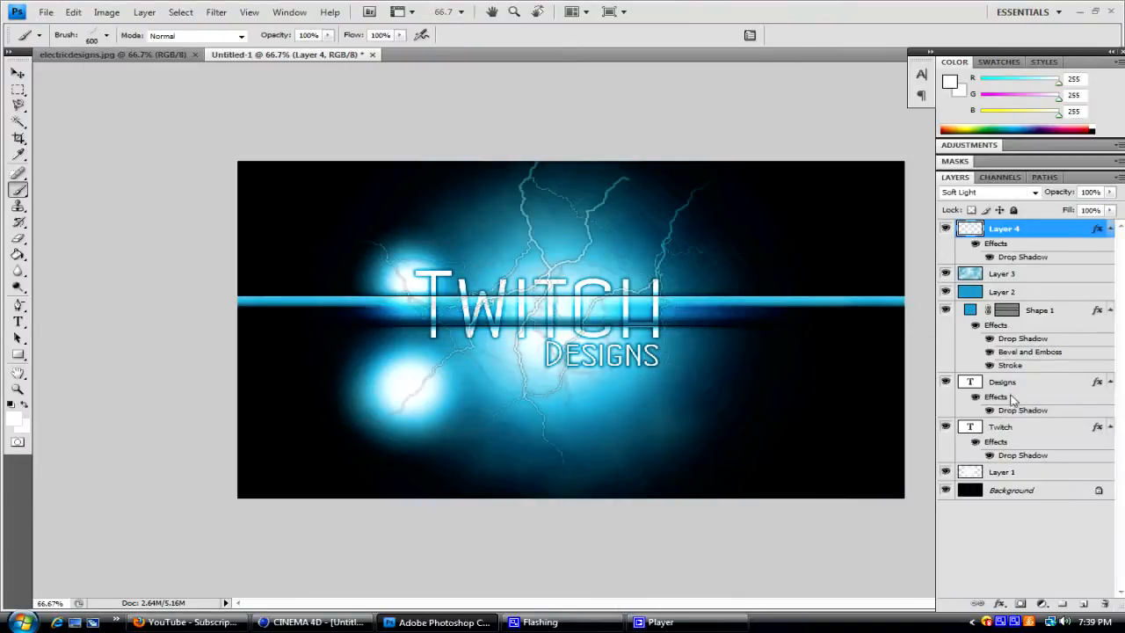
{"action": "left_click_drag", "start_coordinate": [1004, 227], "coordinate": [1004, 427]}
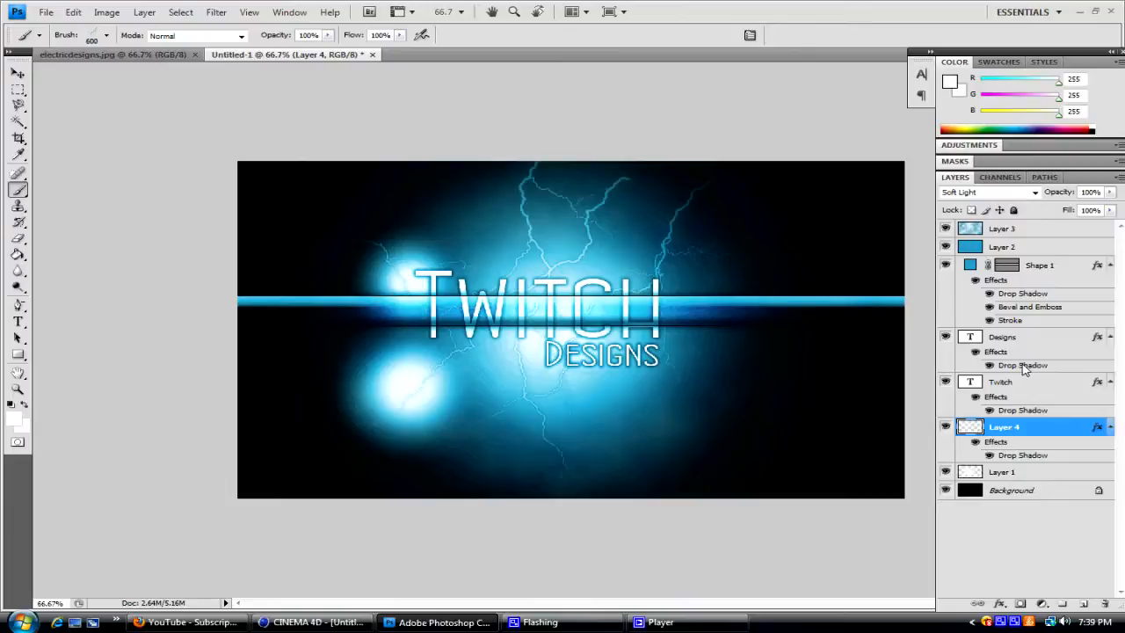
Save the banner as electricdesigns2.psd
{"action": "left_click", "coordinate": [46, 12]}
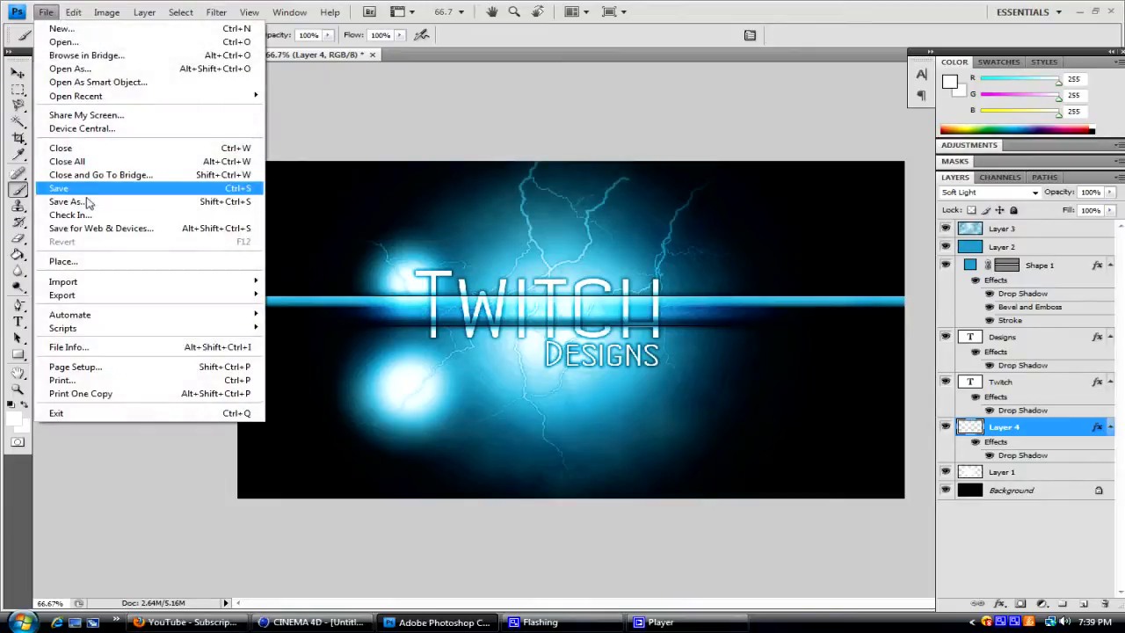
{"action": "left_click", "coordinate": [65, 201]}
{"action": "type", "text": "electricdesigns"}
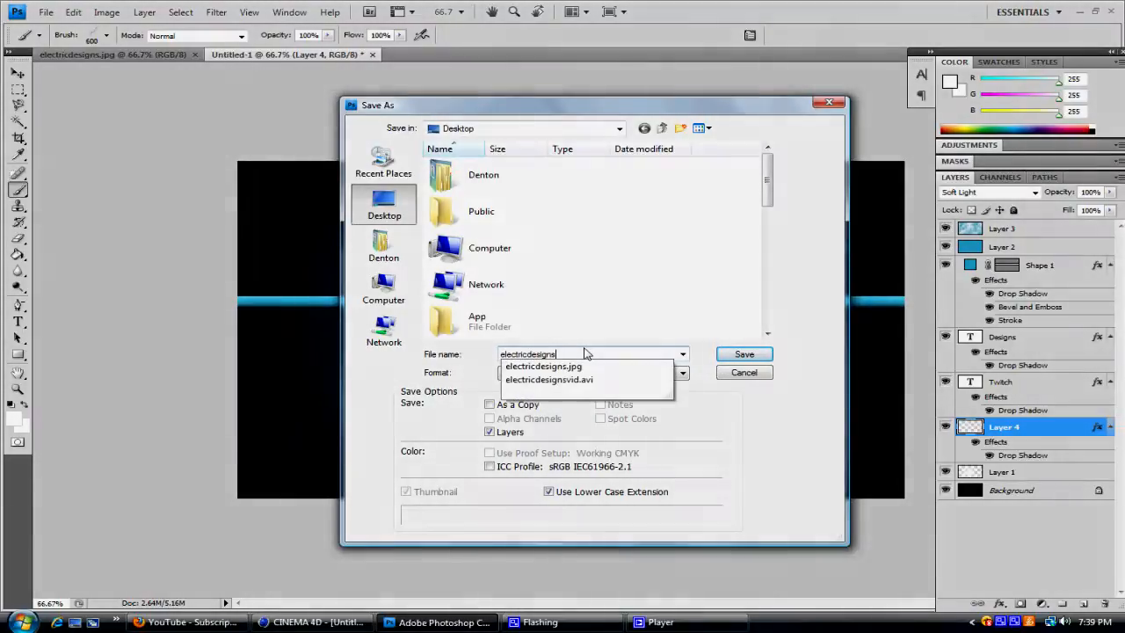
{"action": "left_click", "coordinate": [744, 353]}
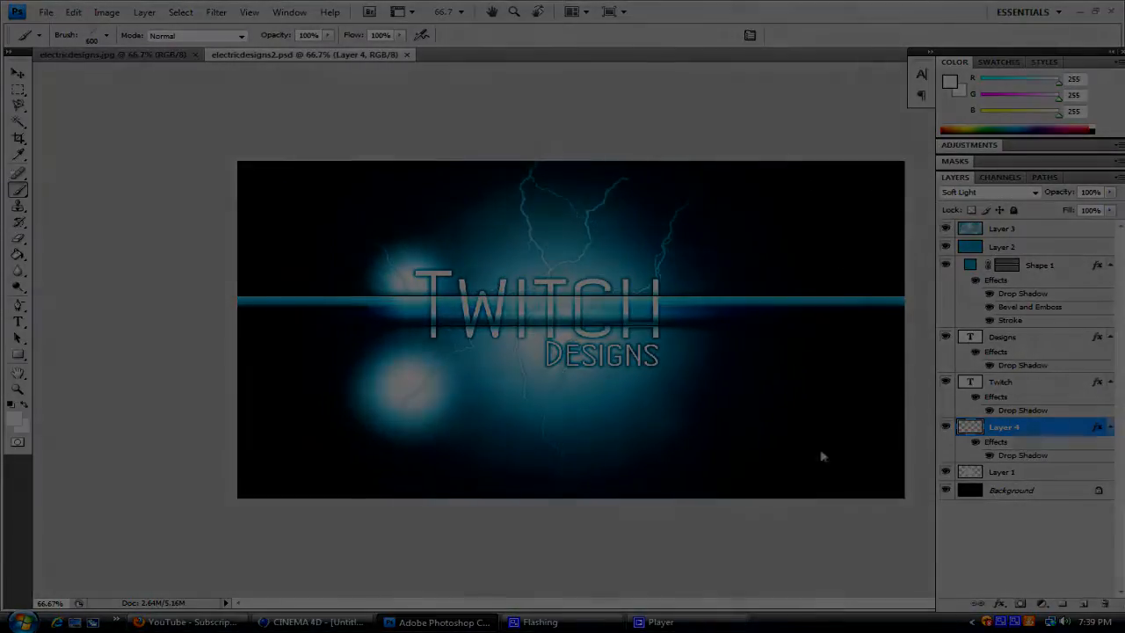